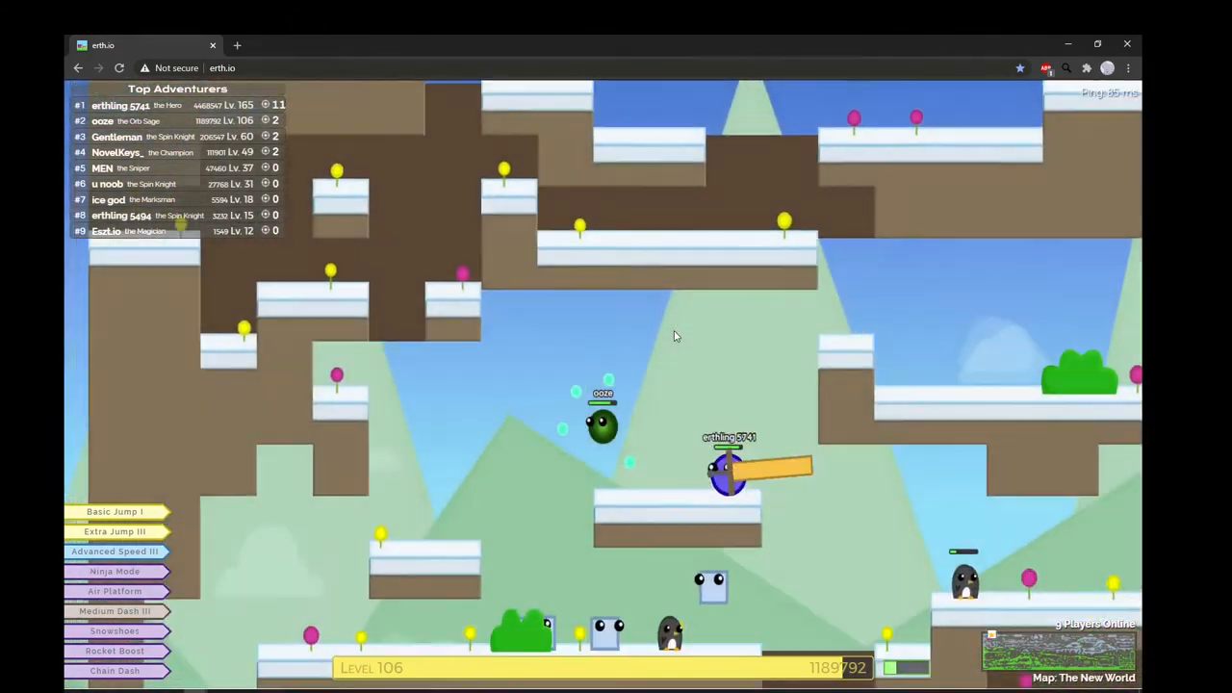
mouse_move(674, 336)
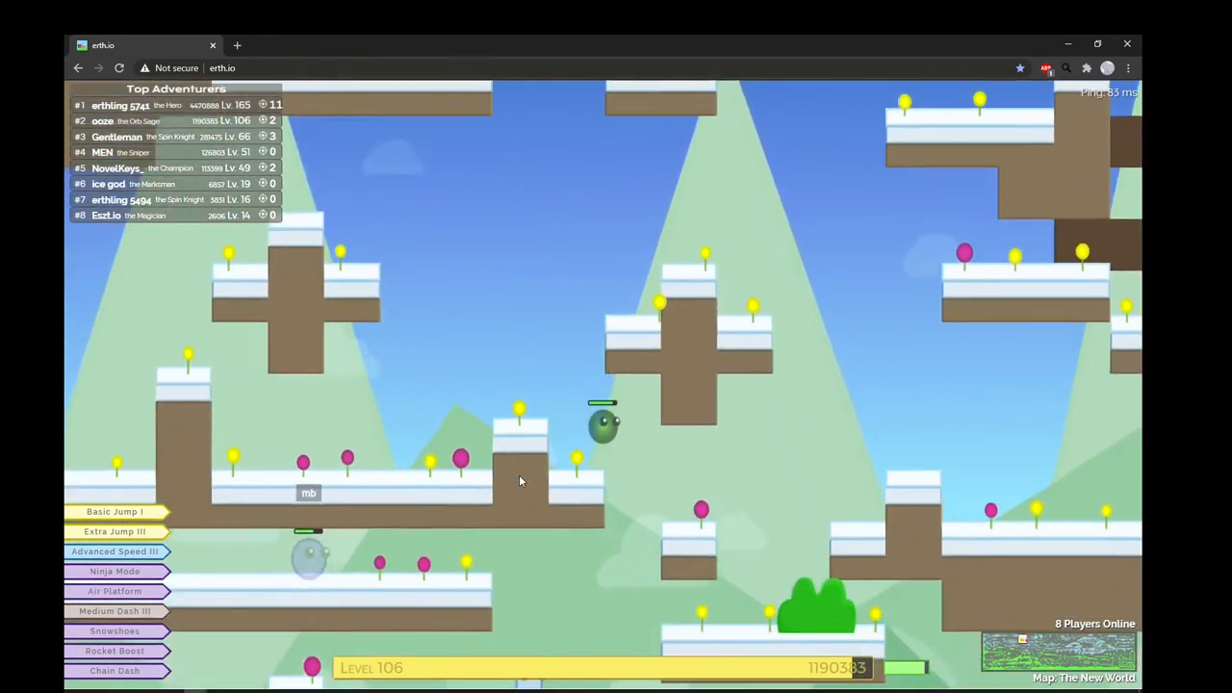
mouse_move(520, 482)
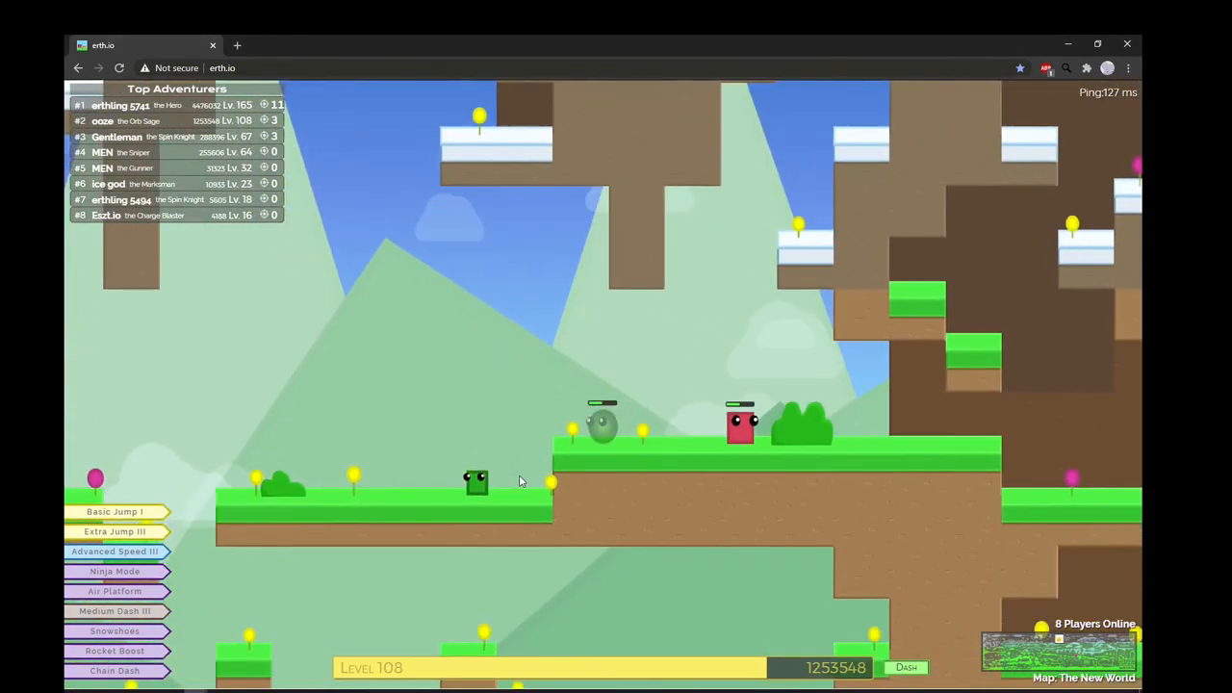
scroll("right", 3)
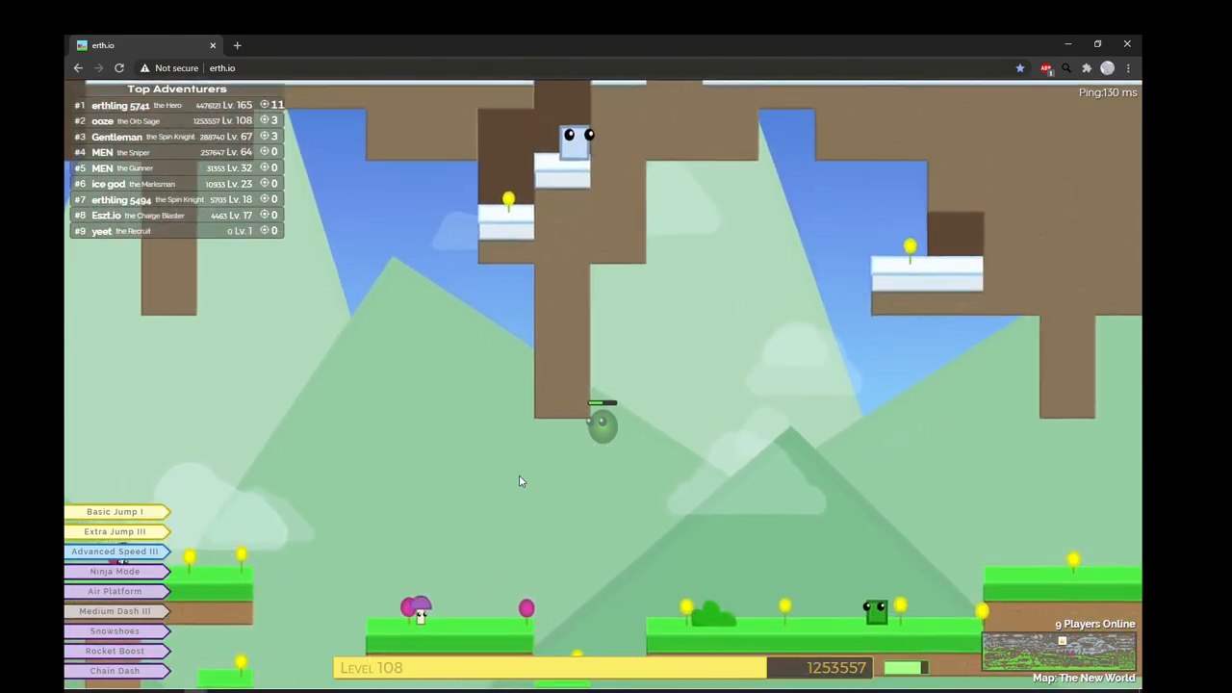